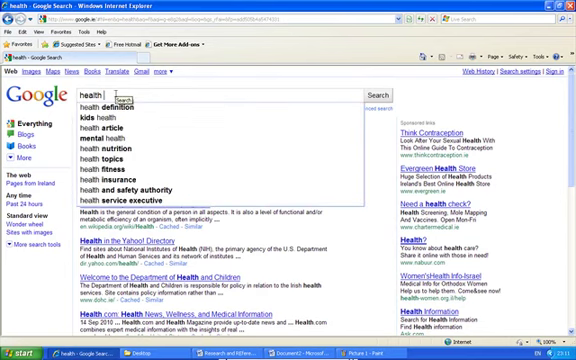
Search Google for the exact quoted phrase "health food" instead of the separate words
text(food)
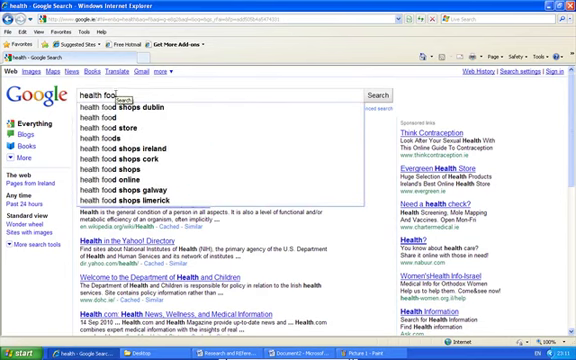
click(372, 92)
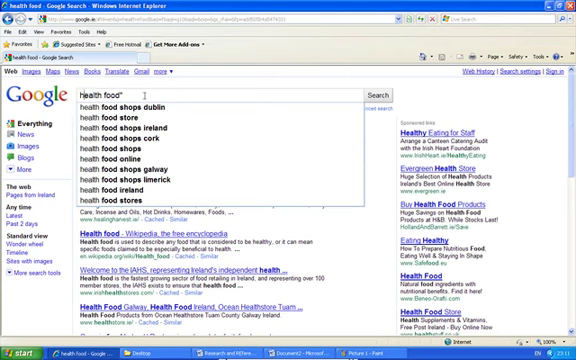
Add +ireland after "health food" so results must mention Ireland, and run the search
click(372, 88)
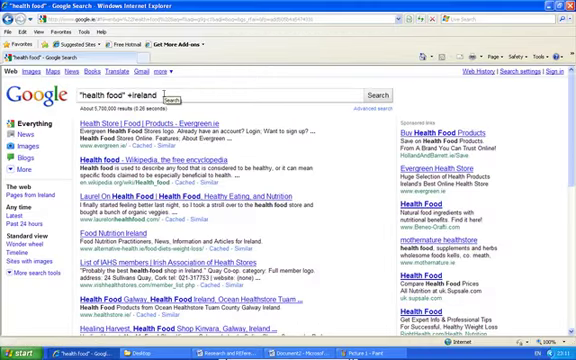
click(372, 88)
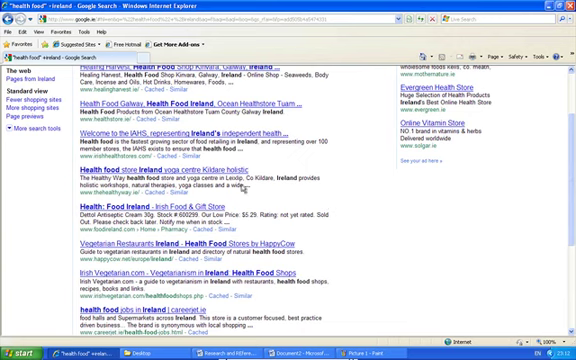
Append -store -shop to the "health food" +ireland query to exclude store and shop pages
scroll(up, 3)
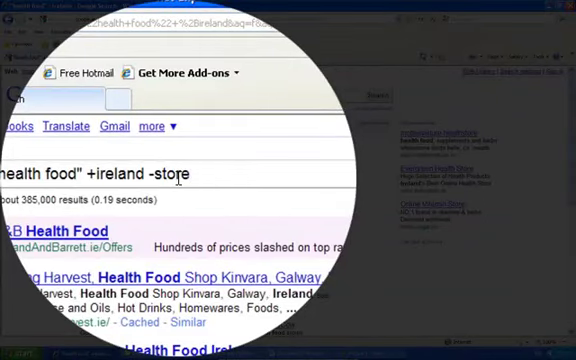
text(-)
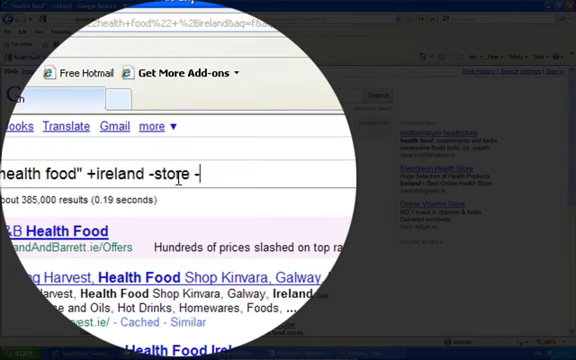
text(shop)
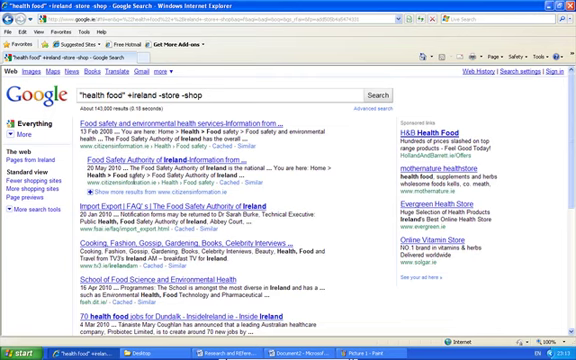
scroll(down, 3)
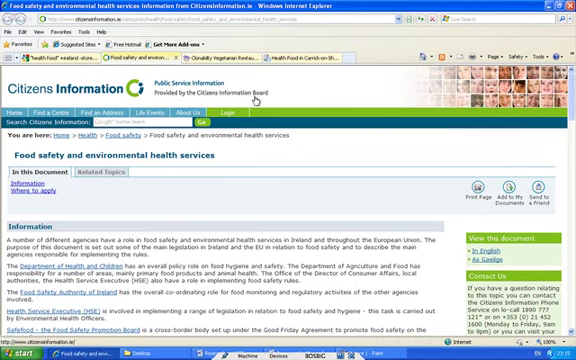
Scroll the Citizens Information food safety page down to its contact details and last-updated date
scroll(down, 3)
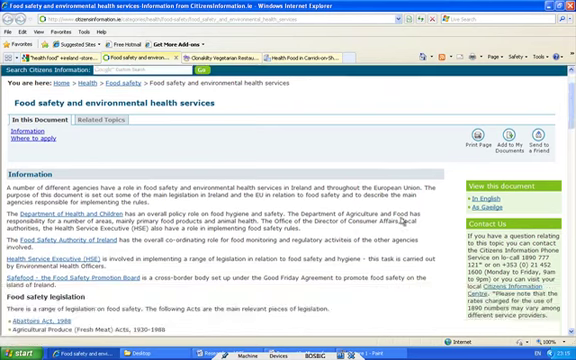
scroll(down, 3)
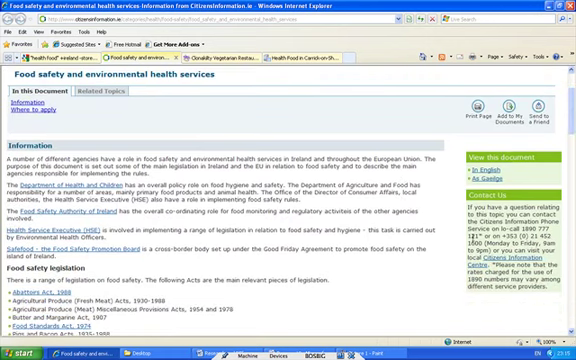
scroll(down, 3)
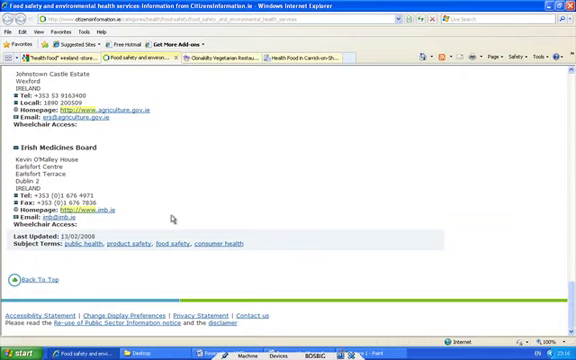
scroll(up, 3)
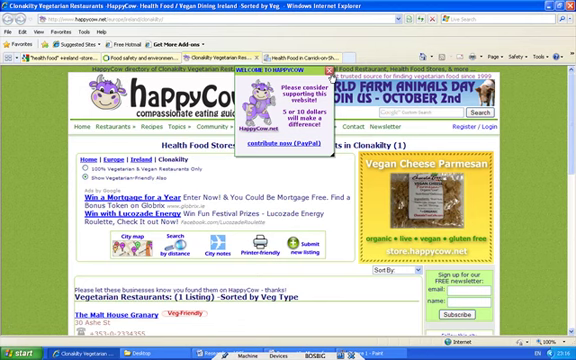
Dismiss HappyCow's donation pop-up and read the Clonakilty listing down to the footer and back
click(328, 76)
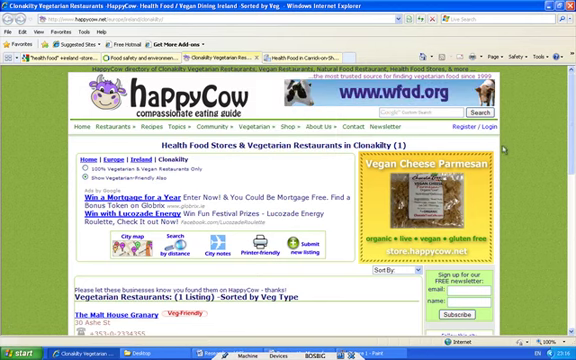
scroll(down, 3)
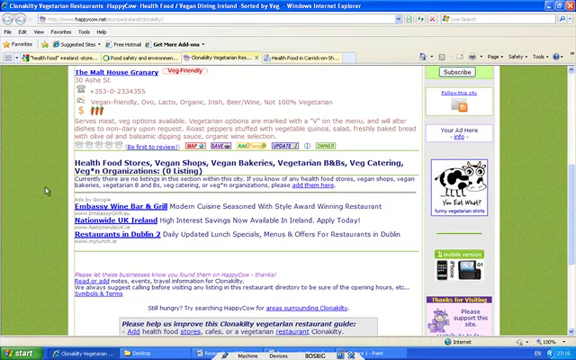
scroll(down, 3)
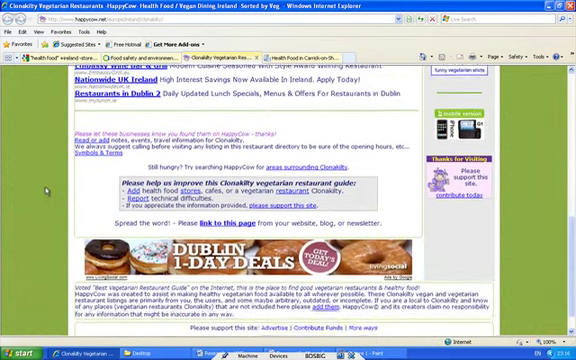
scroll(down, 3)
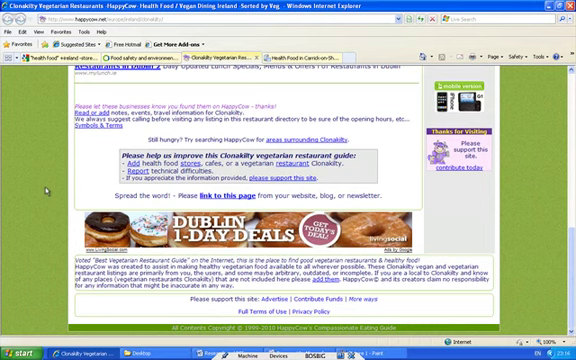
scroll(up, 3)
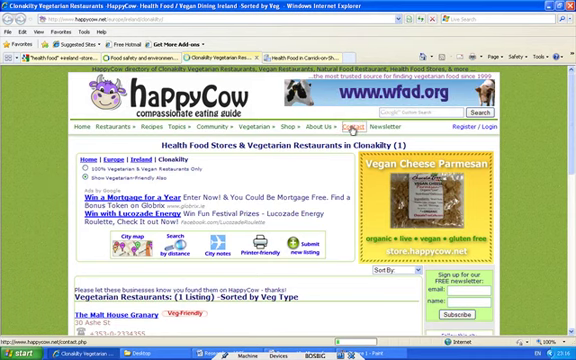
Go to the Contact HappyCow page and look over its contact form
click(344, 128)
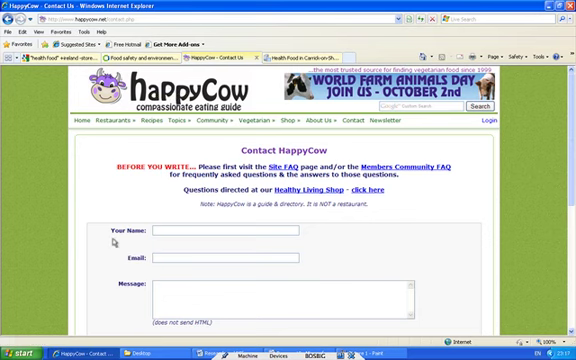
scroll(down, 3)
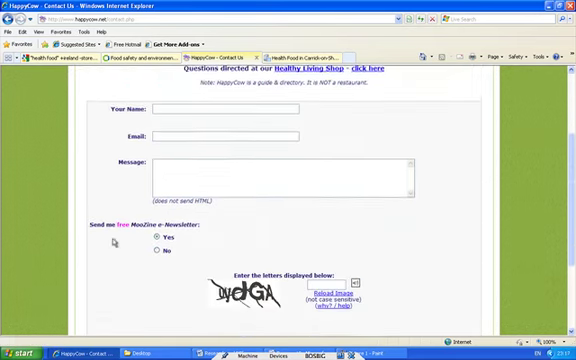
scroll(up, 3)
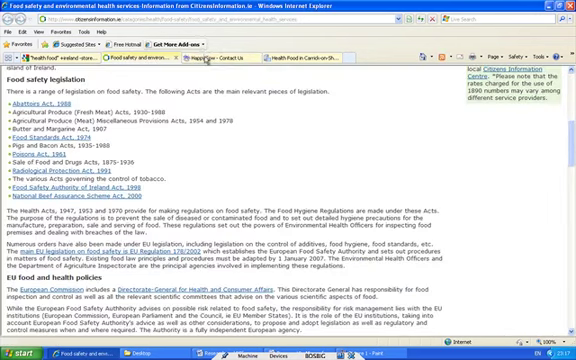
mouse_move(196, 62)
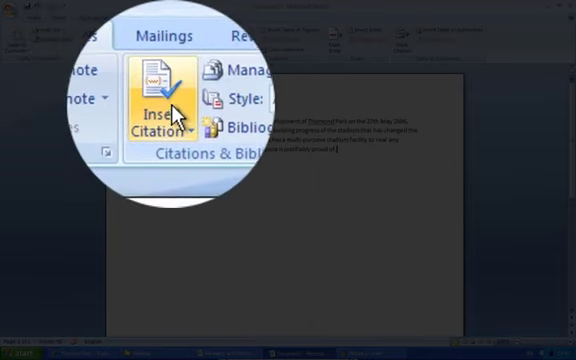
mouse_move(156, 110)
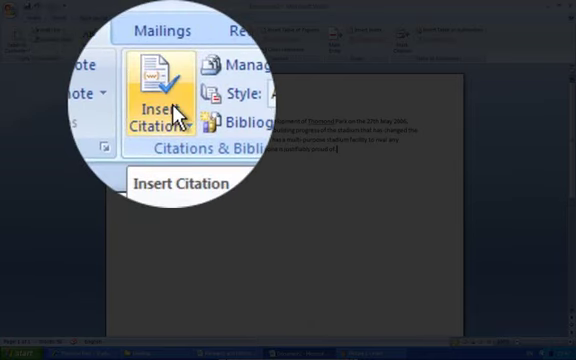
Add a new Web site citation source in Word with Corporate Author ticked
click(156, 96)
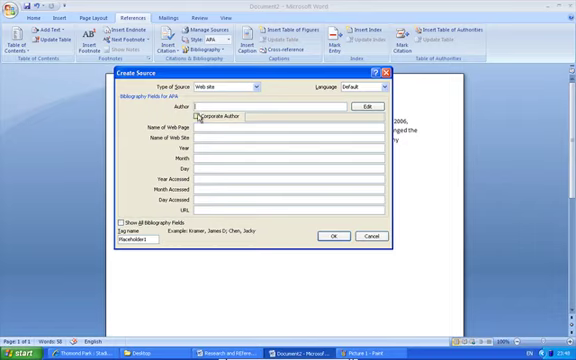
click(204, 120)
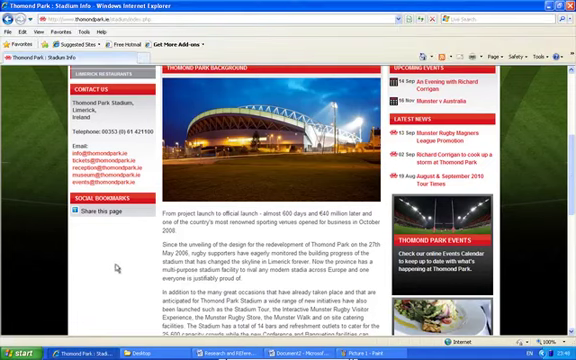
Scroll up the Thomond Park page to find the stadium's official name
scroll(up, 3)
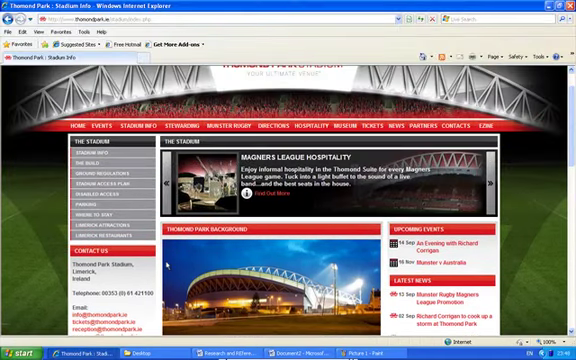
scroll(up, 3)
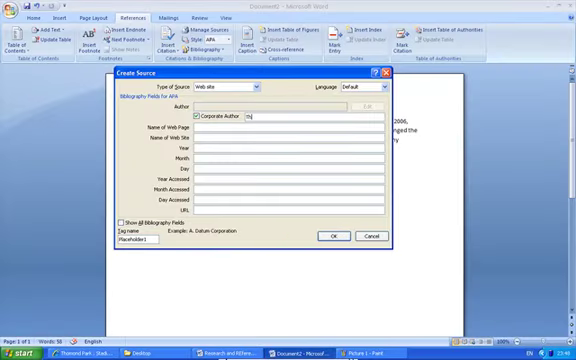
Enter Thomond Park Stadium as the Corporate Author in the Create Source dialog
text(Thomas)
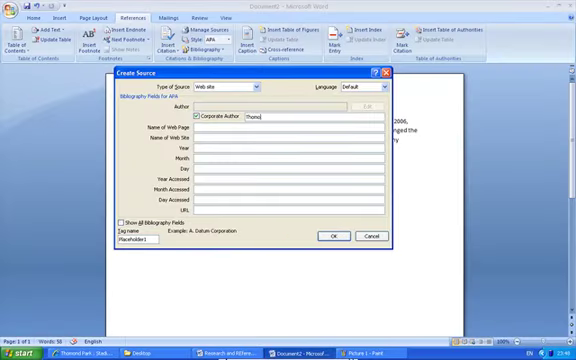
text(Thomond Park Stadium)
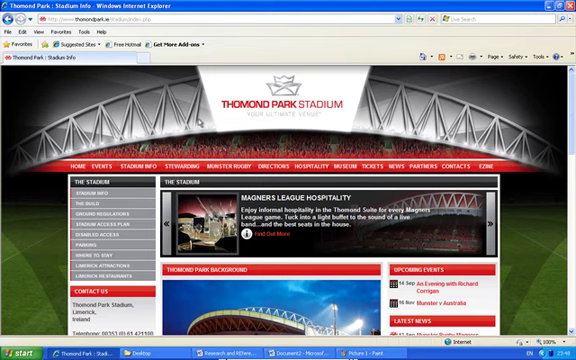
Expand a Thomond Park navigation bar section to show its sub-pages
scroll(down, 3)
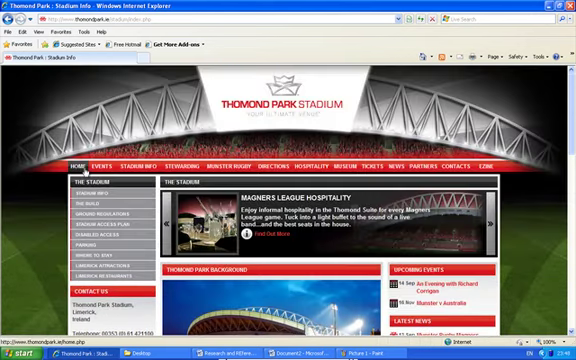
click(98, 166)
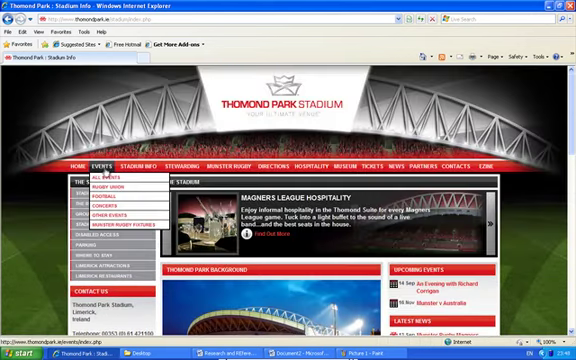